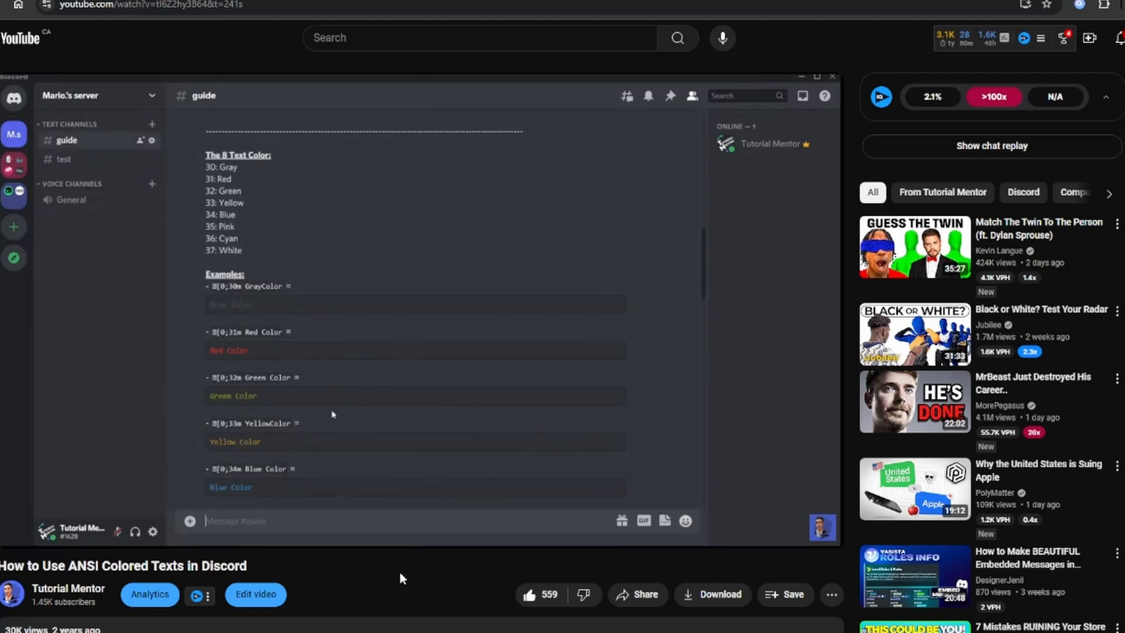
Type 'Cherry', apply a color swatch to it, and copy it as Discord-formatted text.
{"action": "scroll", "scroll_direction": "down", "scroll_amount": 3}
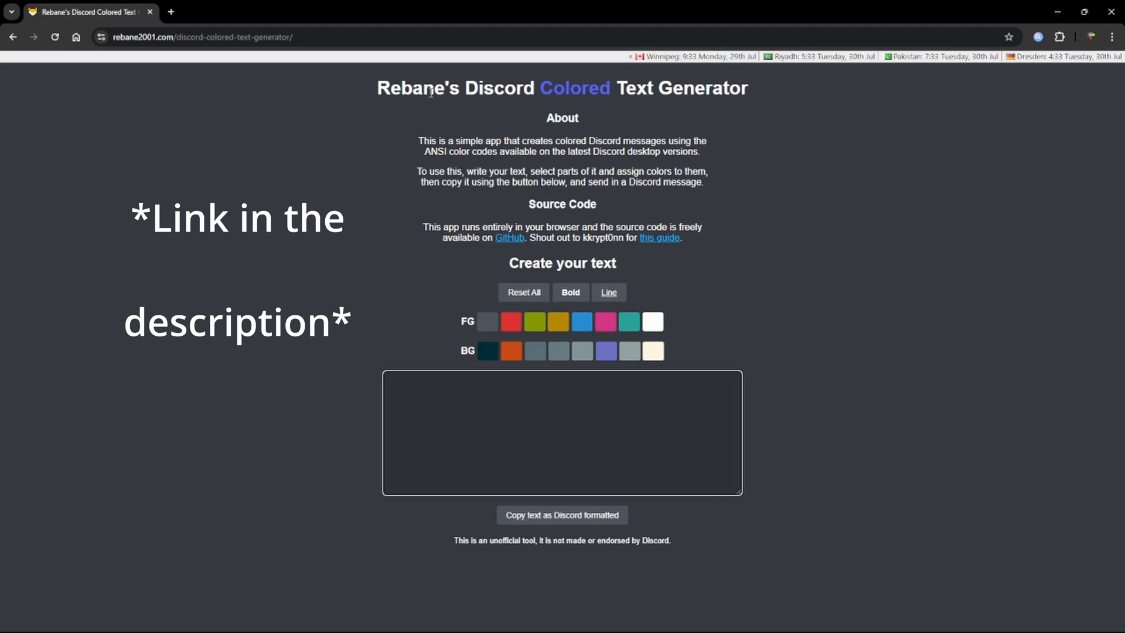
{"action": "mouse_move", "coordinate": [460, 68]}
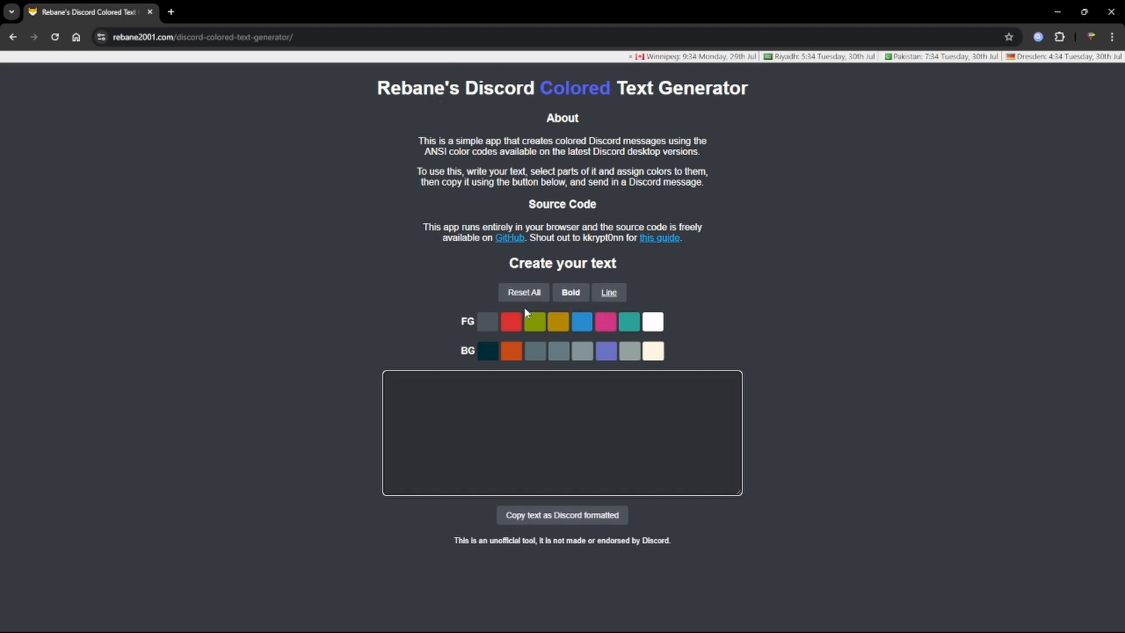
{"action": "mouse_move", "coordinate": [560, 351]}
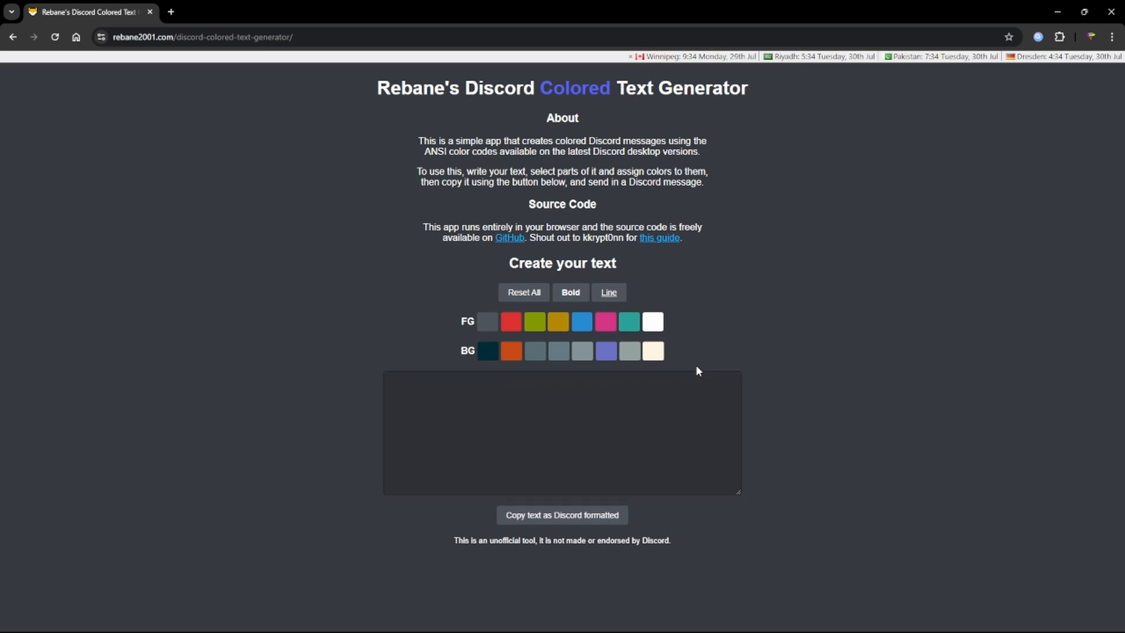
{"action": "mouse_move", "coordinate": [732, 319]}
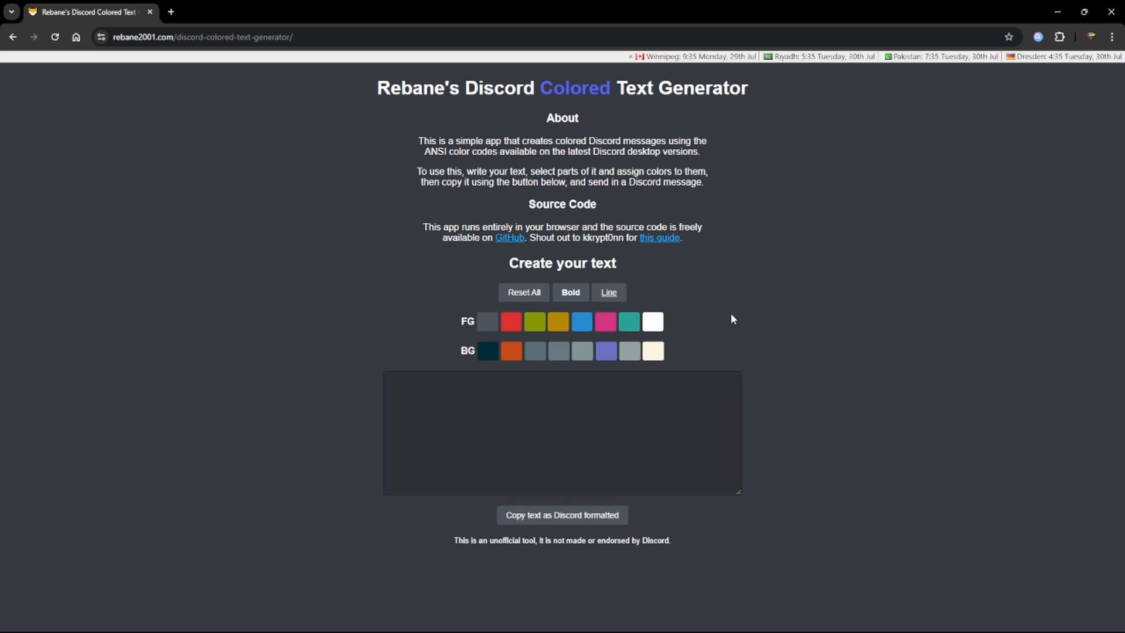
{"action": "left_click", "coordinate": [562, 431]}
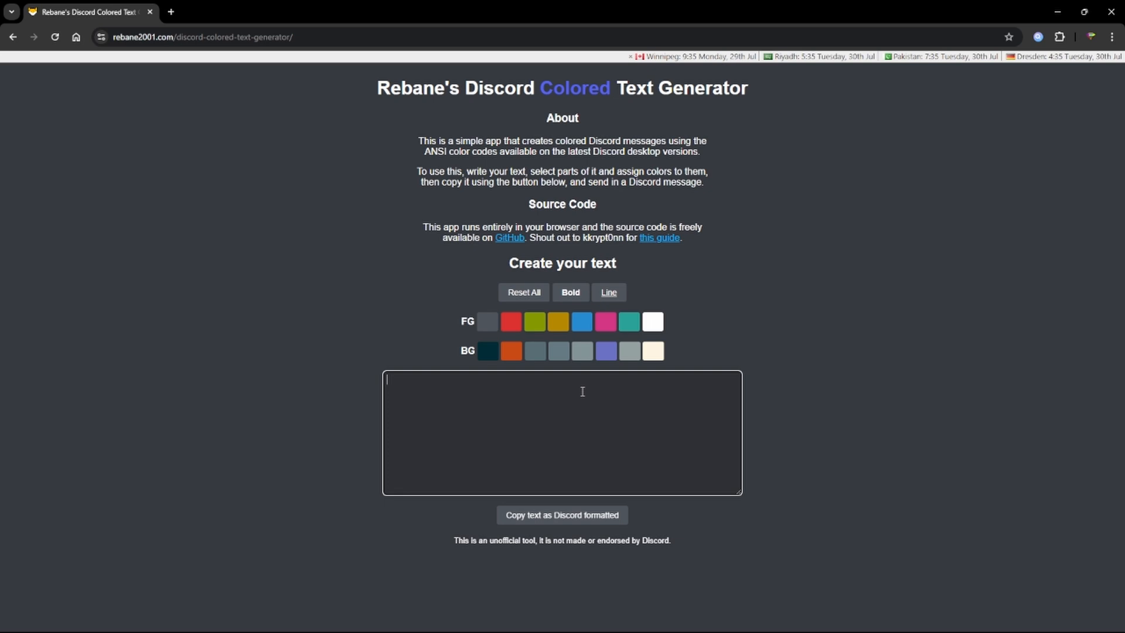
{"action": "type", "text": "Cherry"}
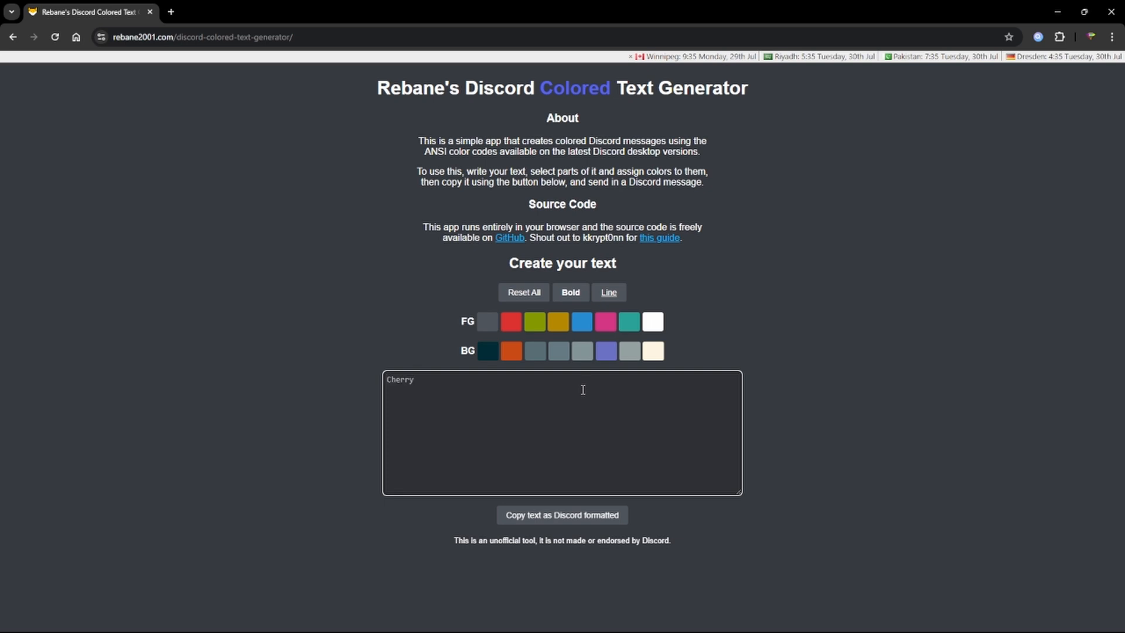
{"action": "left_click", "coordinate": [535, 320]}
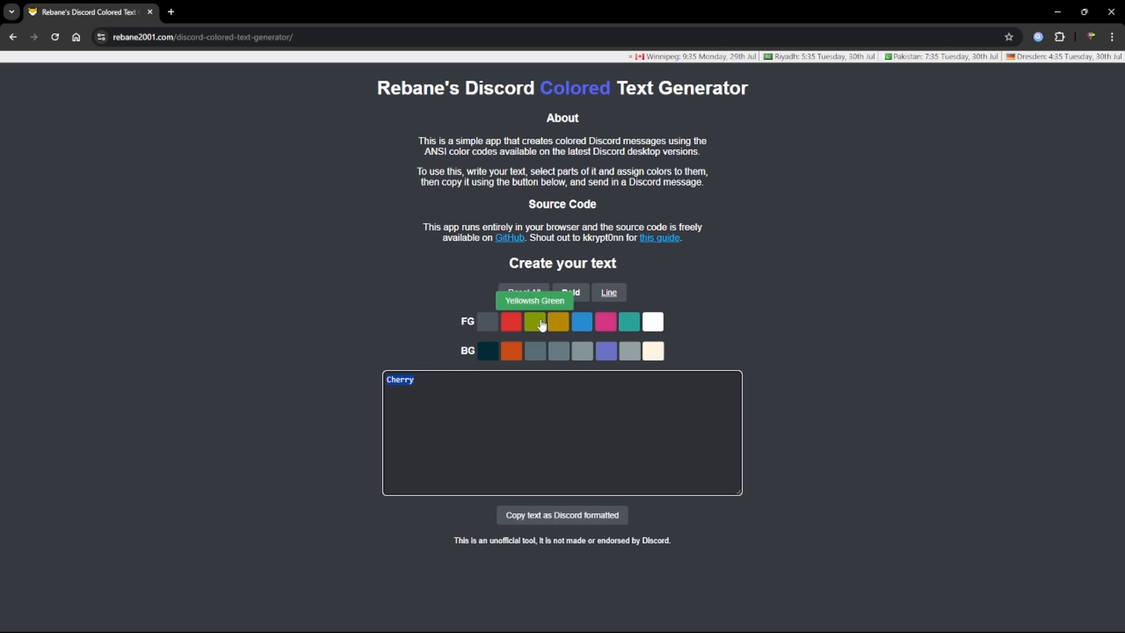
{"action": "mouse_move", "coordinate": [653, 351]}
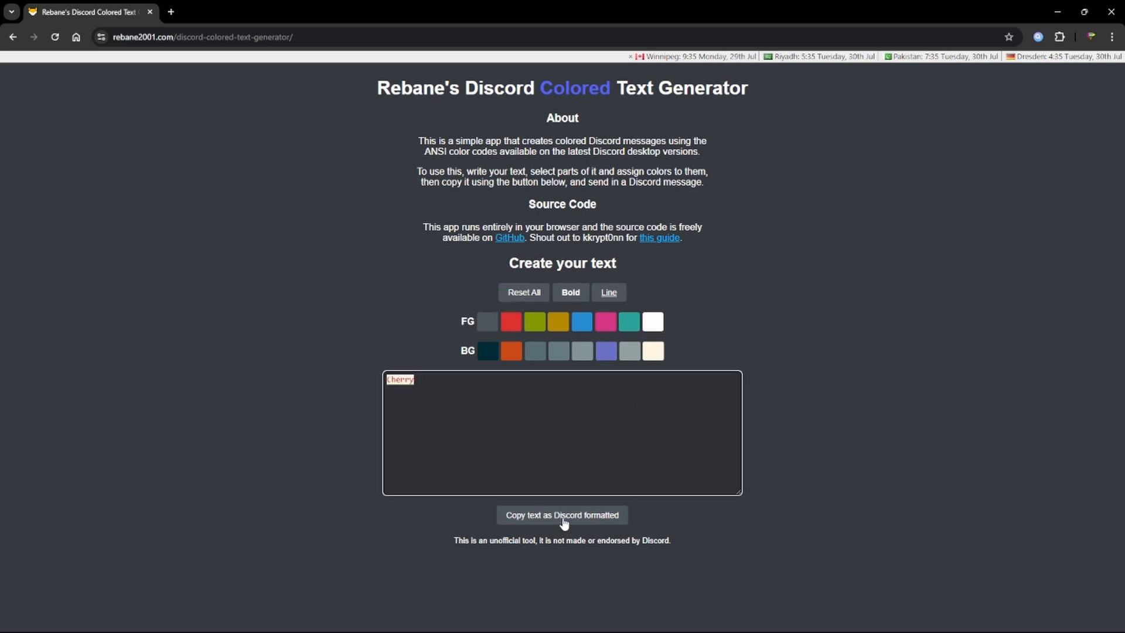
{"action": "left_click", "coordinate": [562, 514]}
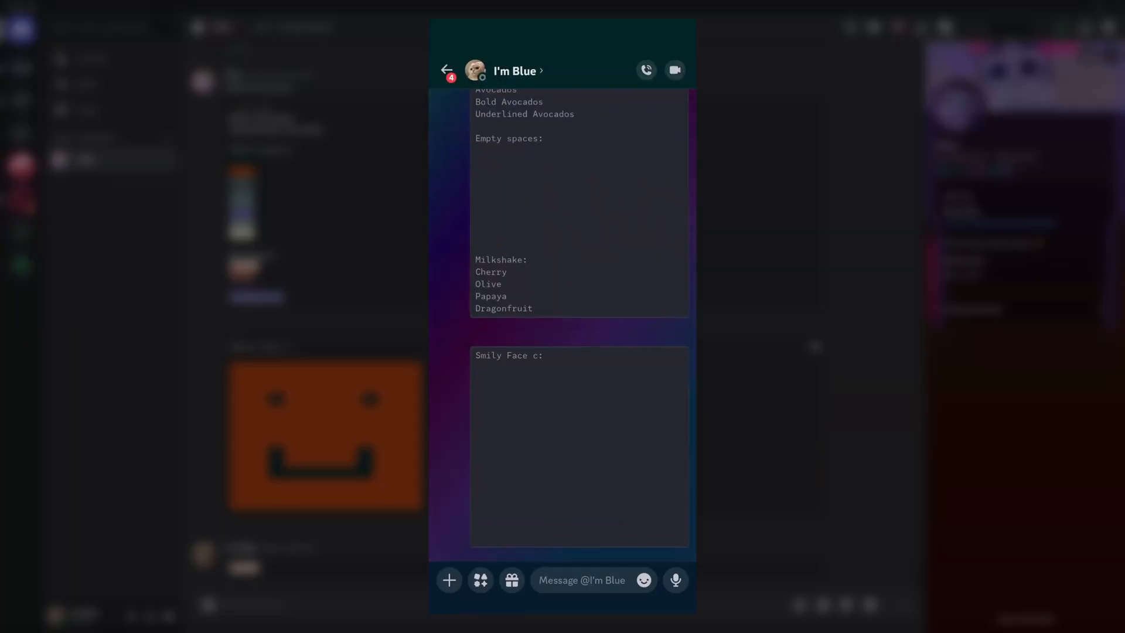
Scroll the Alec DM and focus the message box to send the colored Cherry.
{"action": "scroll", "scroll_direction": "down", "scroll_amount": 3}
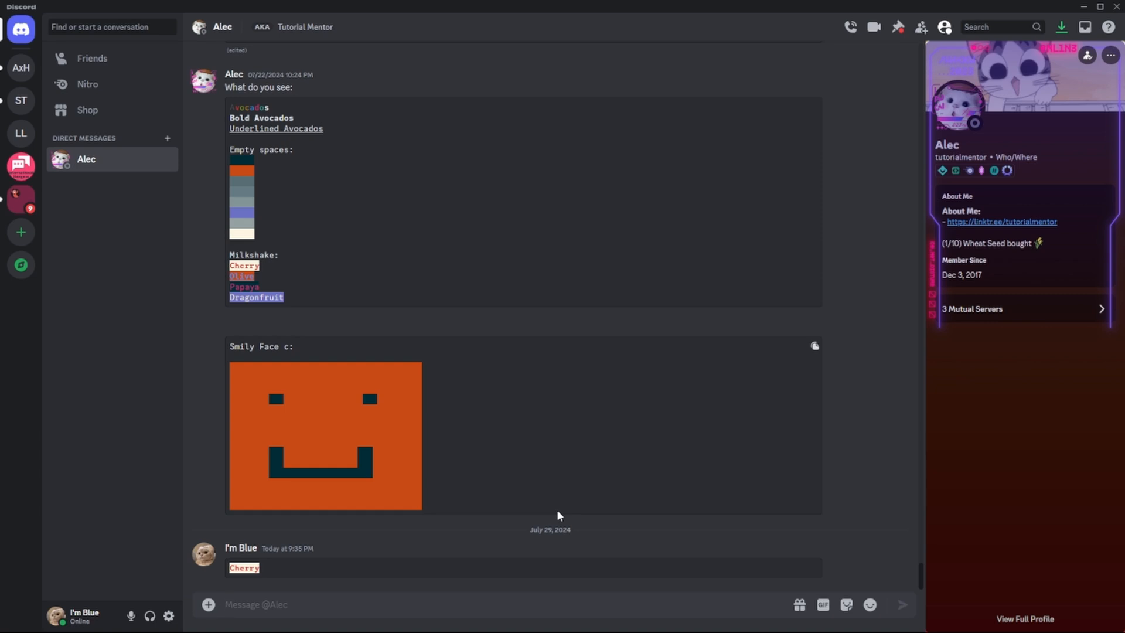
{"action": "left_click", "coordinate": [256, 604]}
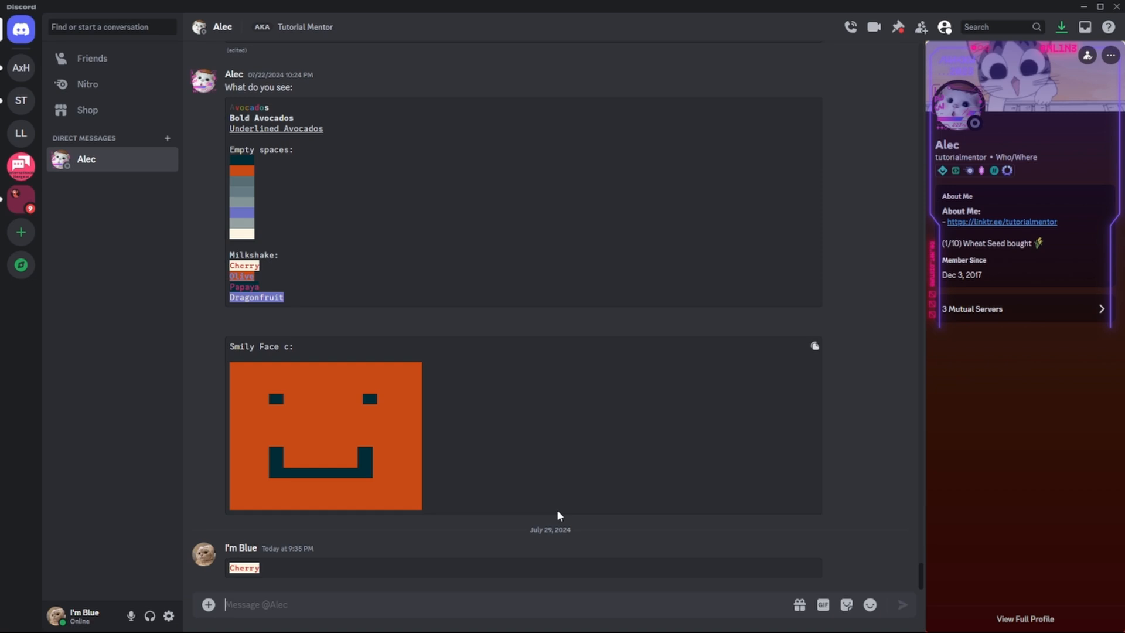